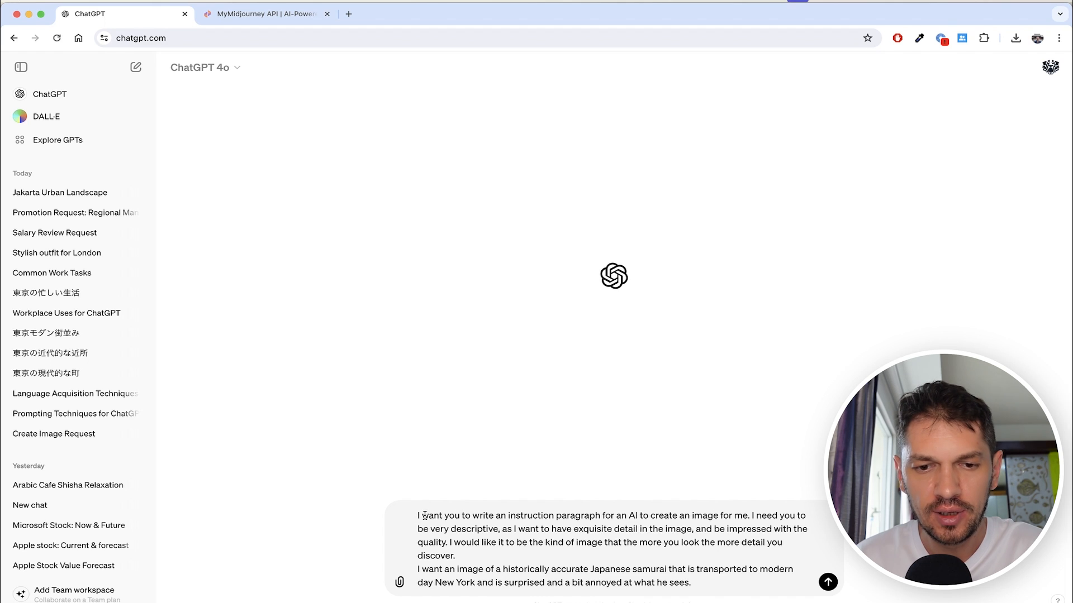
Review the samurai-surprised-by-modern-New-York prompt request and send it to ChatGPT.
{"action": "left_click_drag", "start_coordinate": [423, 515], "coordinate": [742, 516]}
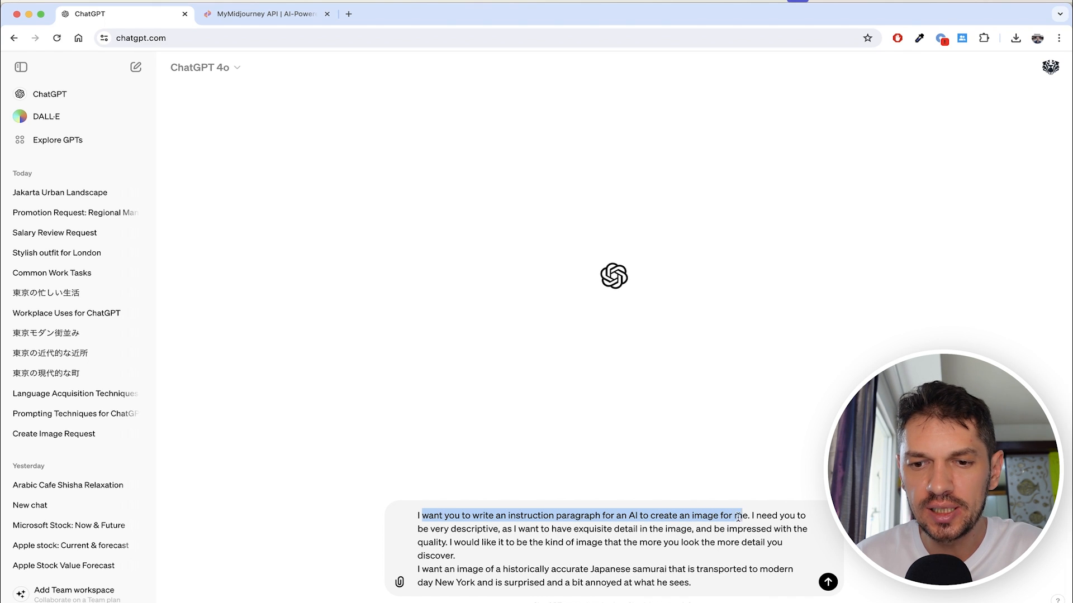
{"action": "left_click_drag", "start_coordinate": [751, 515], "coordinate": [493, 528]}
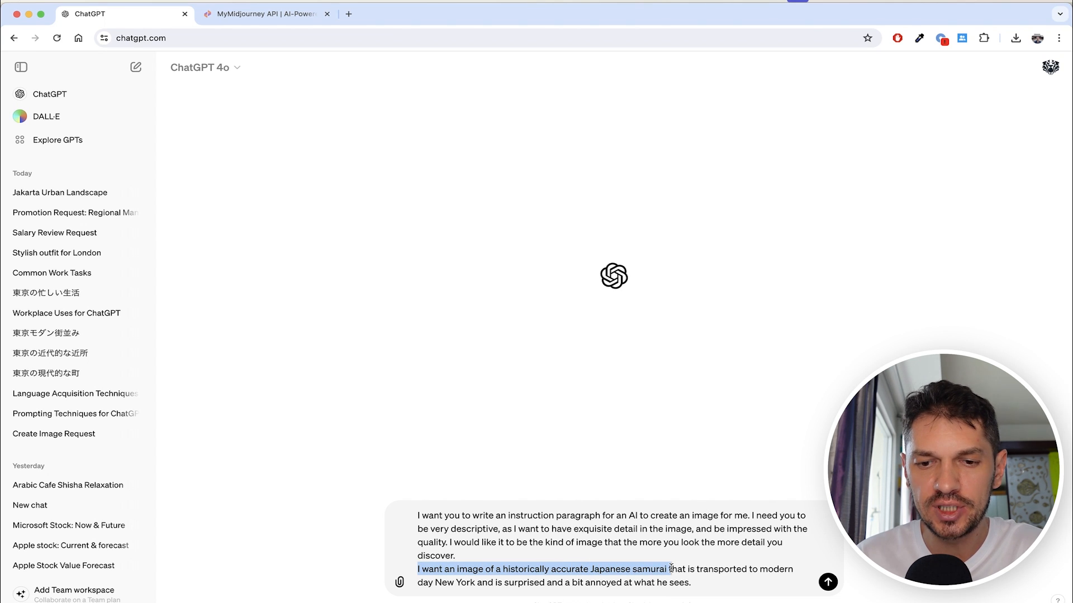
{"action": "left_click_drag", "start_coordinate": [671, 569], "coordinate": [783, 569]}
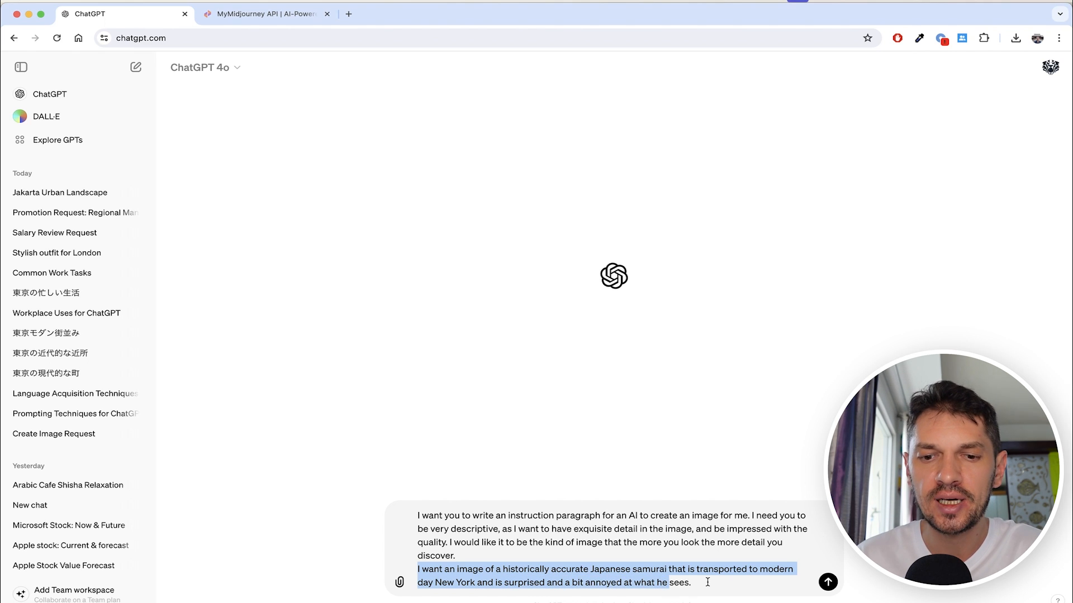
{"action": "left_click", "coordinate": [827, 582]}
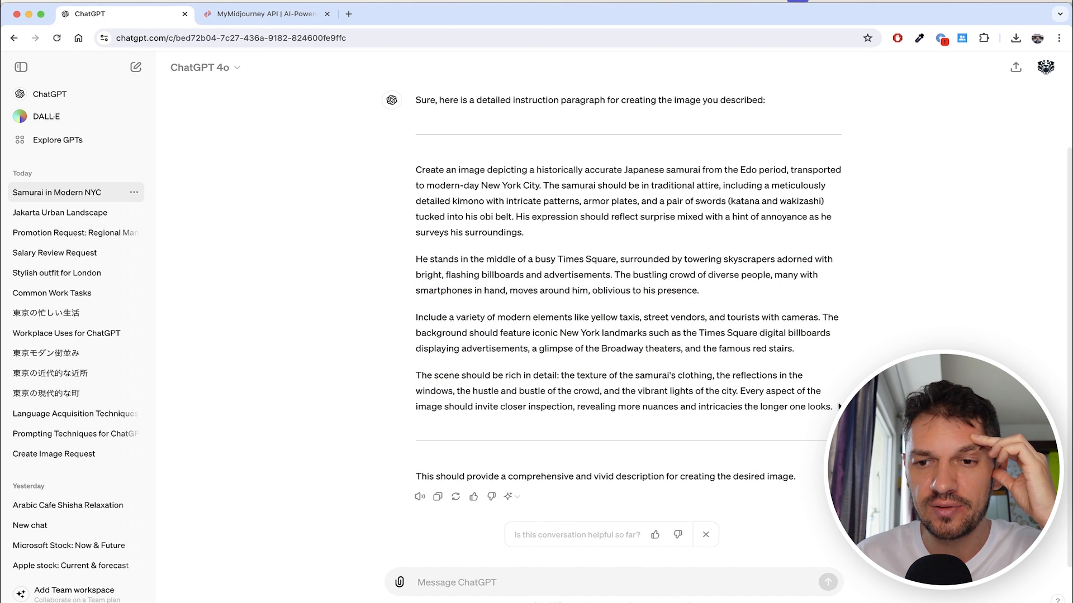
Select ChatGPT's four-paragraph samurai-in-Times-Square prompt for copying.
{"action": "left_click_drag", "start_coordinate": [438, 186], "coordinate": [832, 407]}
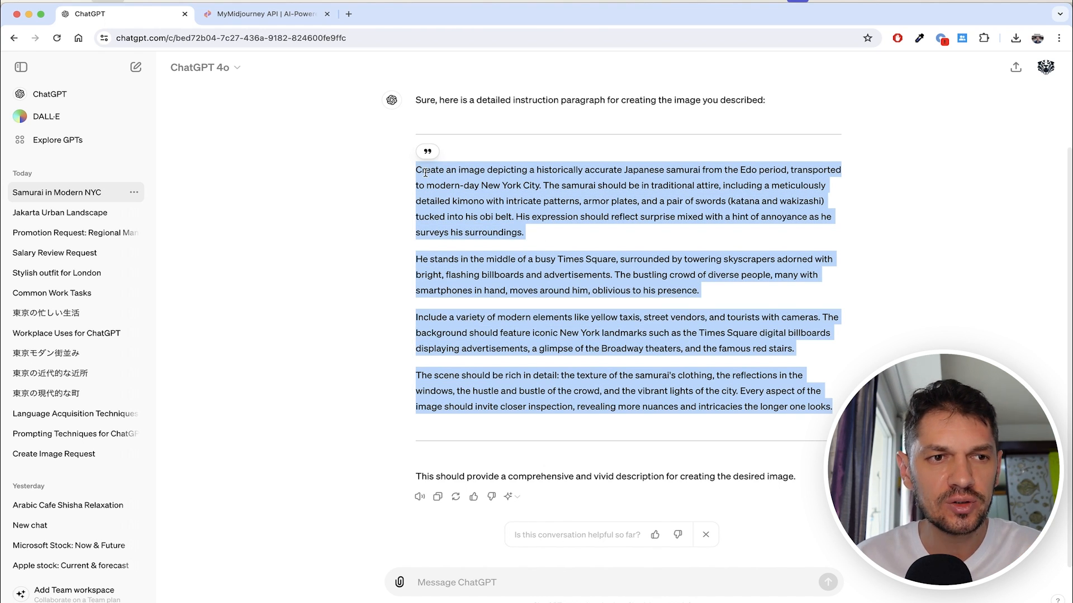
{"action": "left_click", "coordinate": [135, 67]}
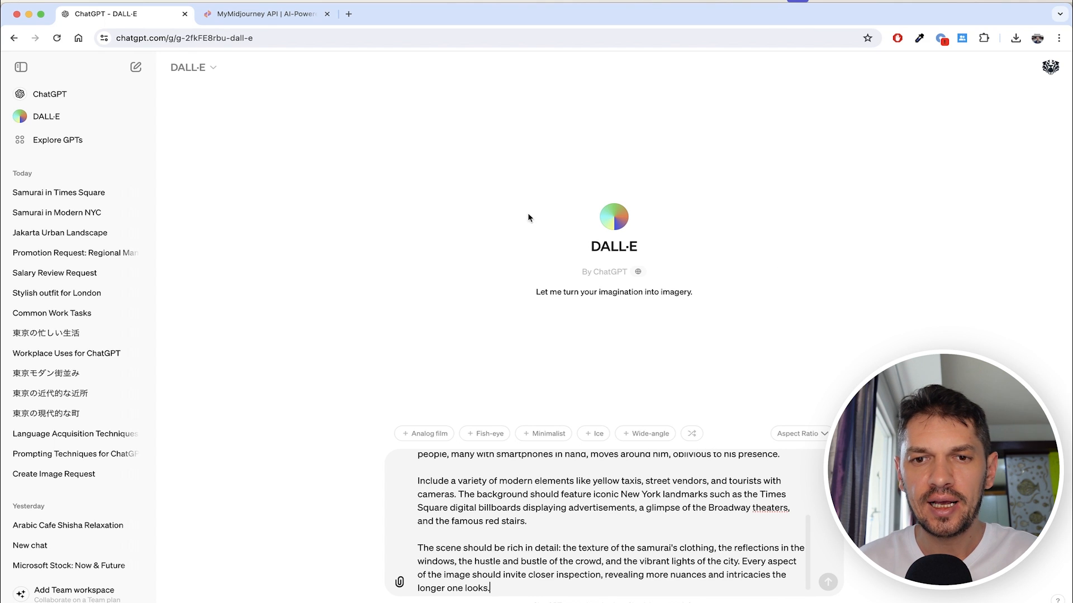
{"action": "mouse_move", "coordinate": [543, 323]}
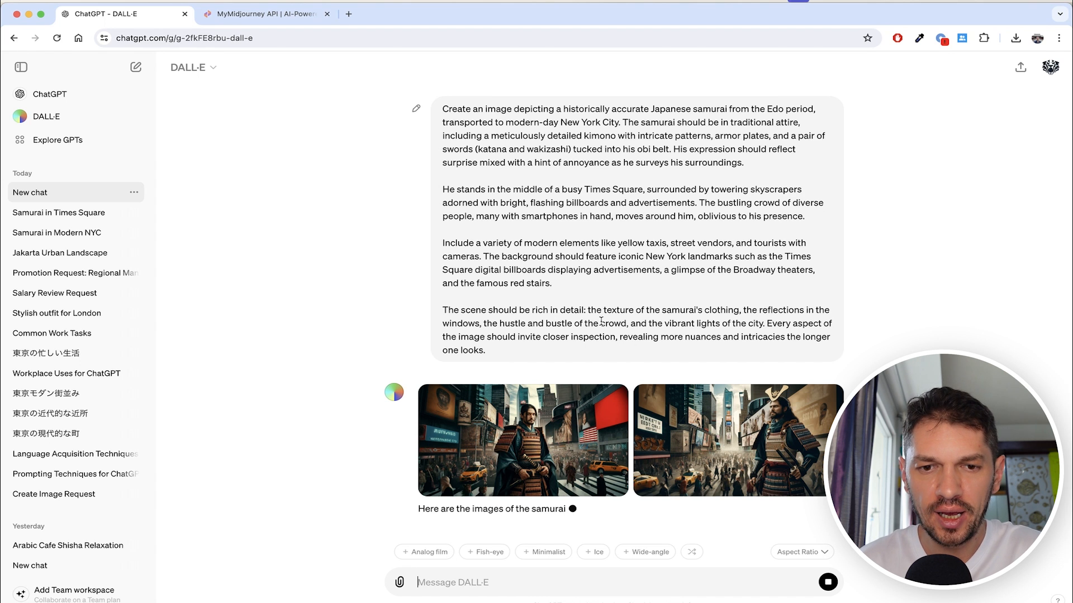
{"action": "mouse_move", "coordinate": [786, 421]}
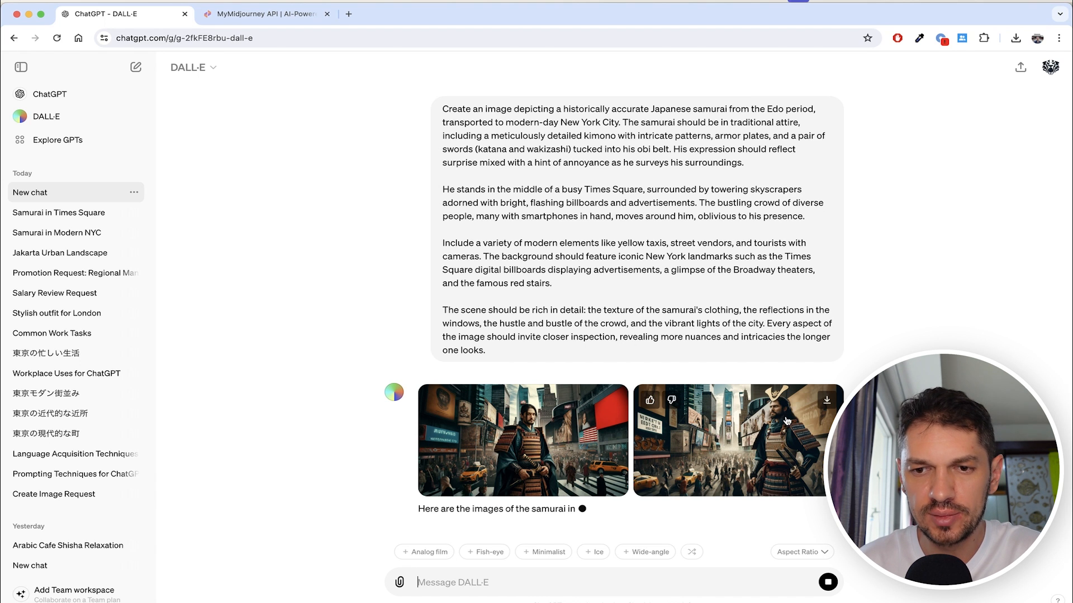
{"action": "left_click", "coordinate": [737, 440]}
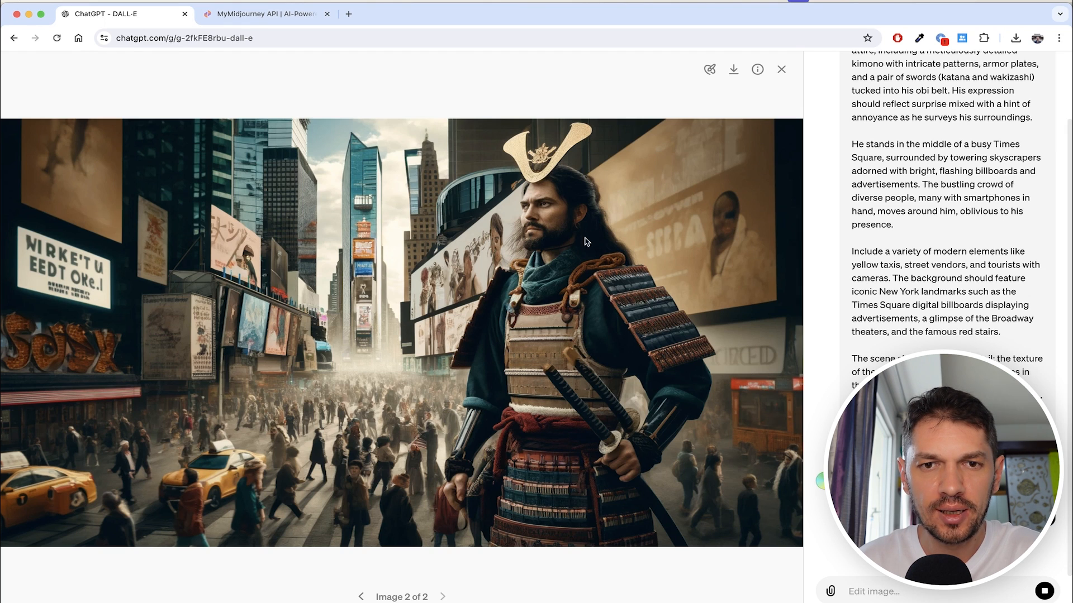
{"action": "mouse_move", "coordinate": [540, 189]}
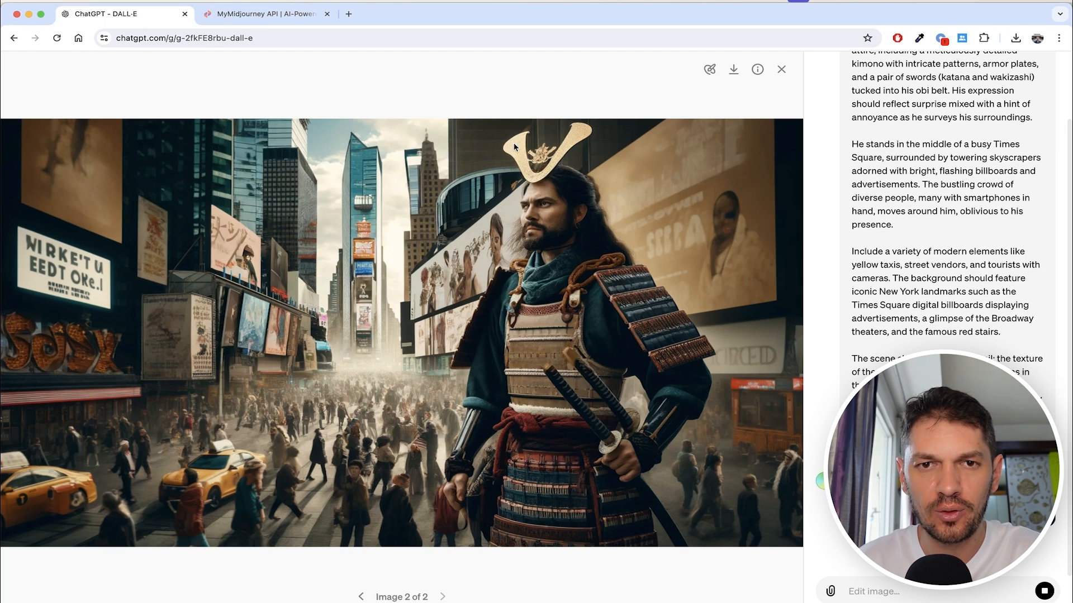
{"action": "mouse_move", "coordinate": [584, 244]}
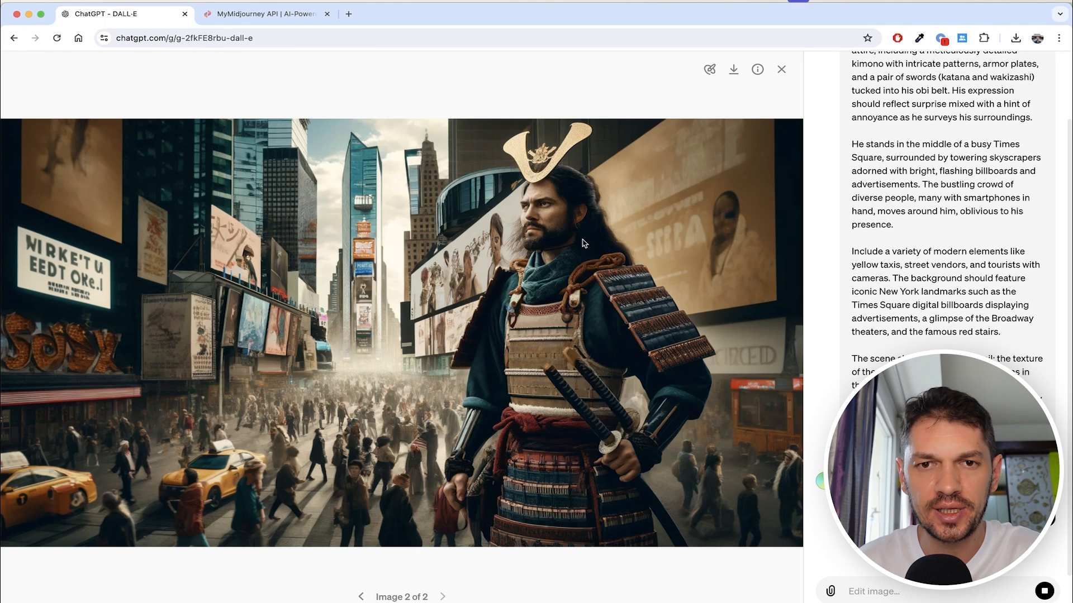
{"action": "mouse_move", "coordinate": [624, 391]}
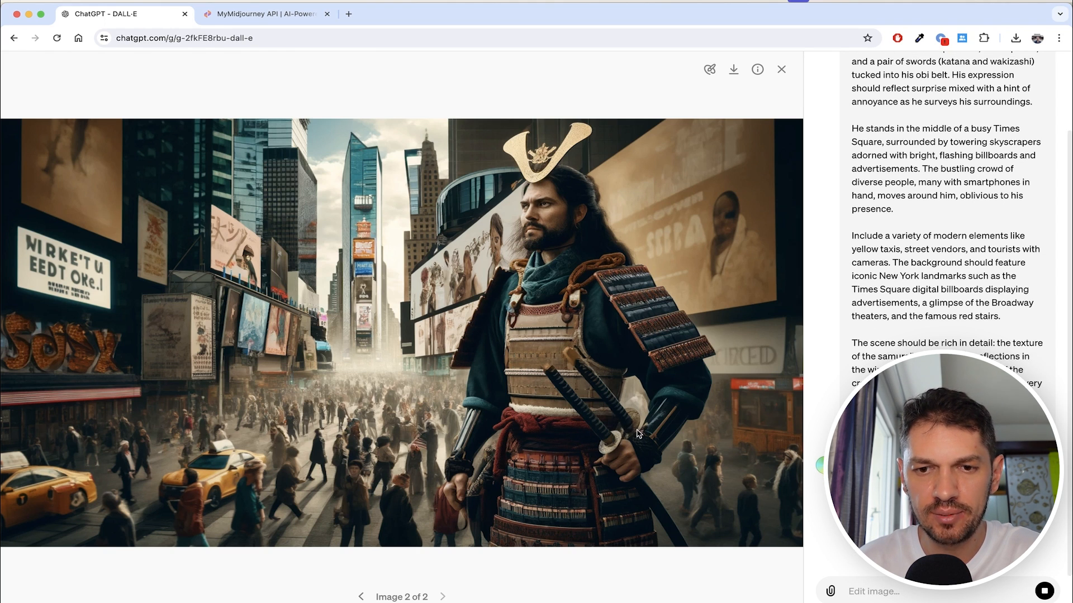
{"action": "scroll", "scroll_direction": "down", "scroll_amount": 3}
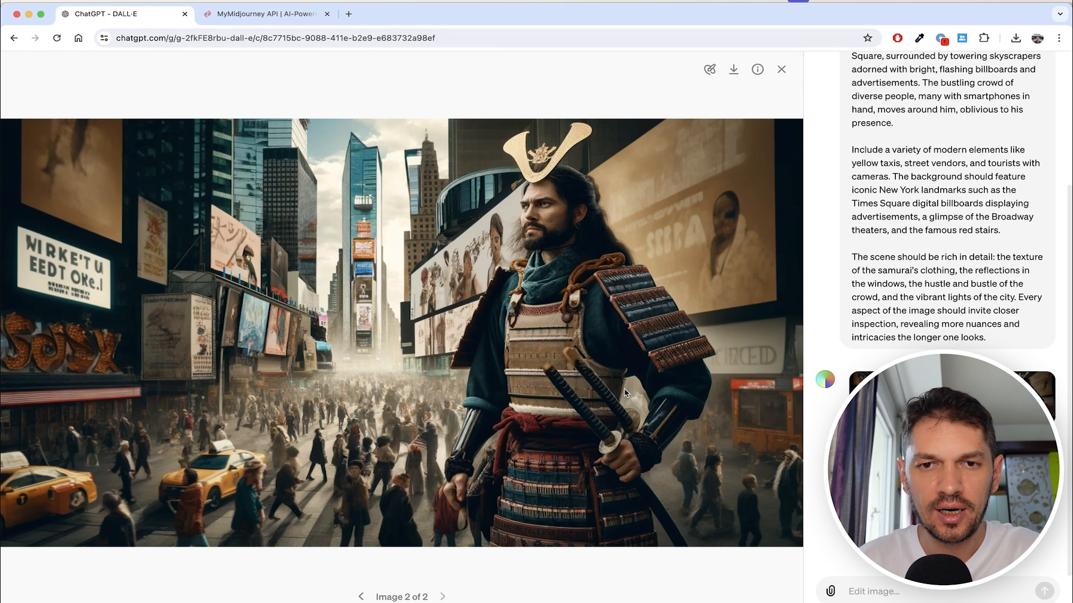
{"action": "mouse_move", "coordinate": [364, 274]}
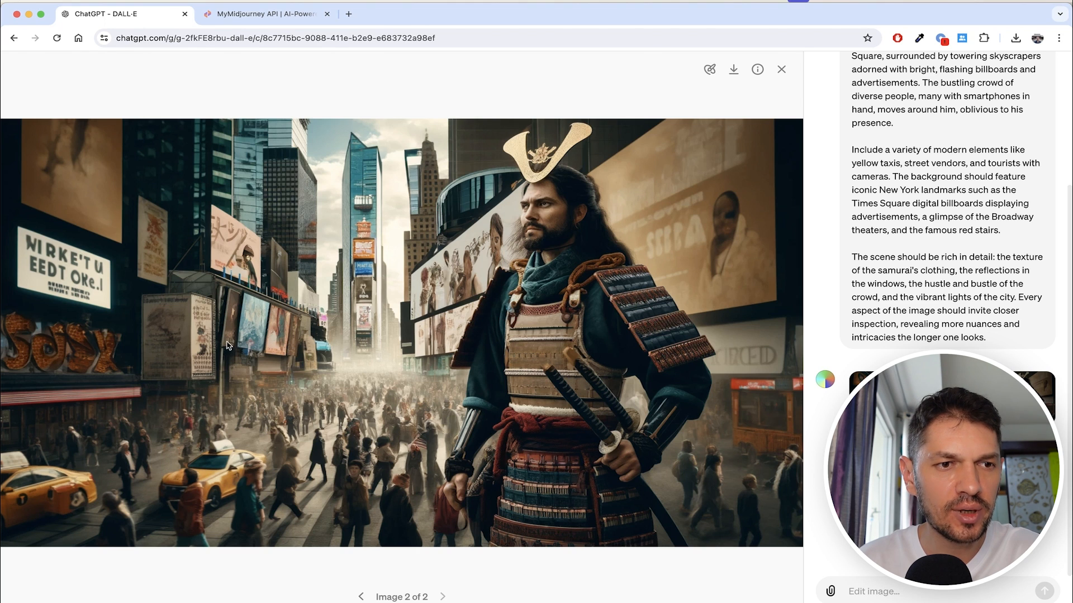
{"action": "mouse_move", "coordinate": [647, 229]}
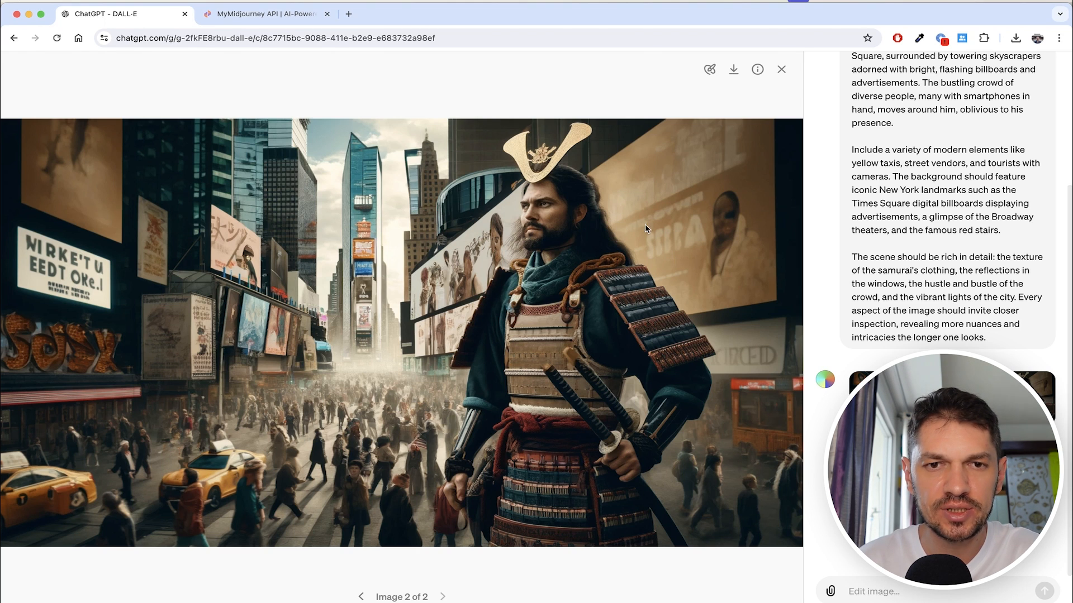
{"action": "mouse_move", "coordinate": [311, 287]}
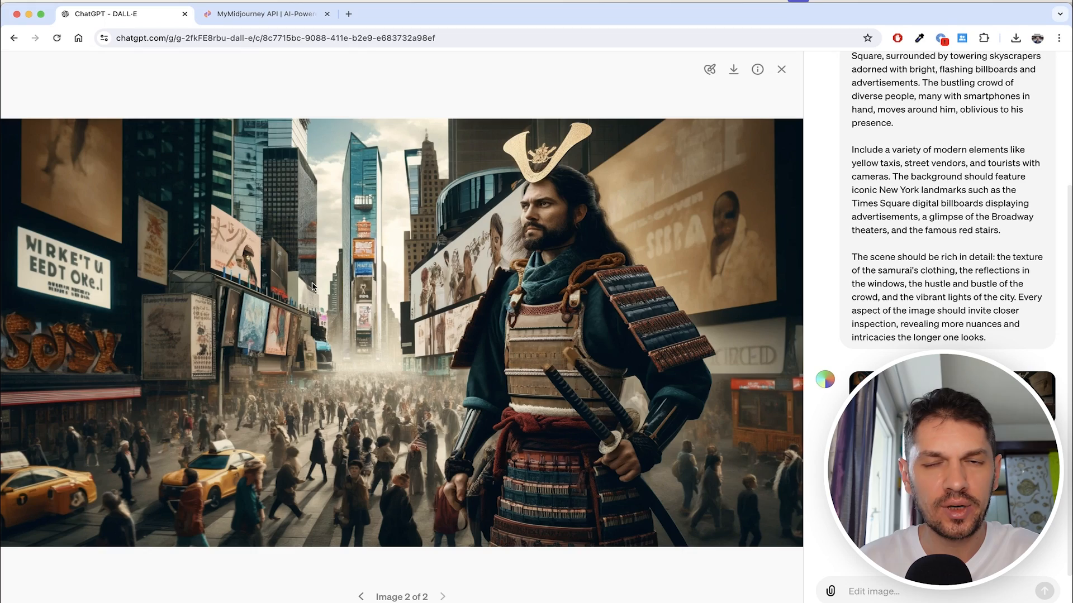
{"action": "left_click", "coordinate": [781, 69]}
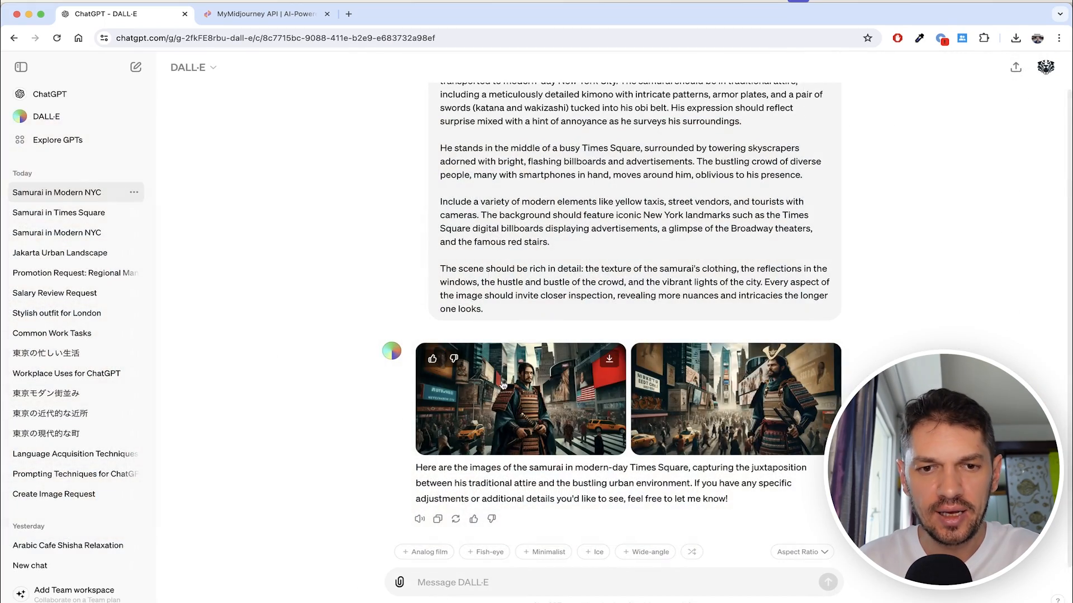
Enlarge the first DALL·E samurai image, then move to the MyMidjourney tab.
{"action": "left_click", "coordinate": [519, 399]}
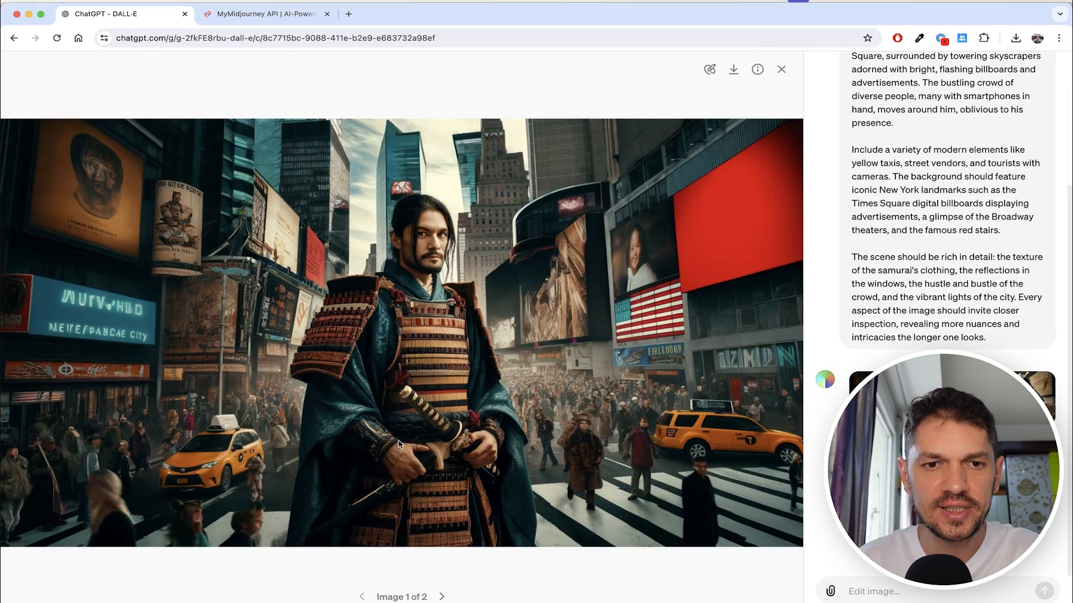
{"action": "mouse_move", "coordinate": [444, 400]}
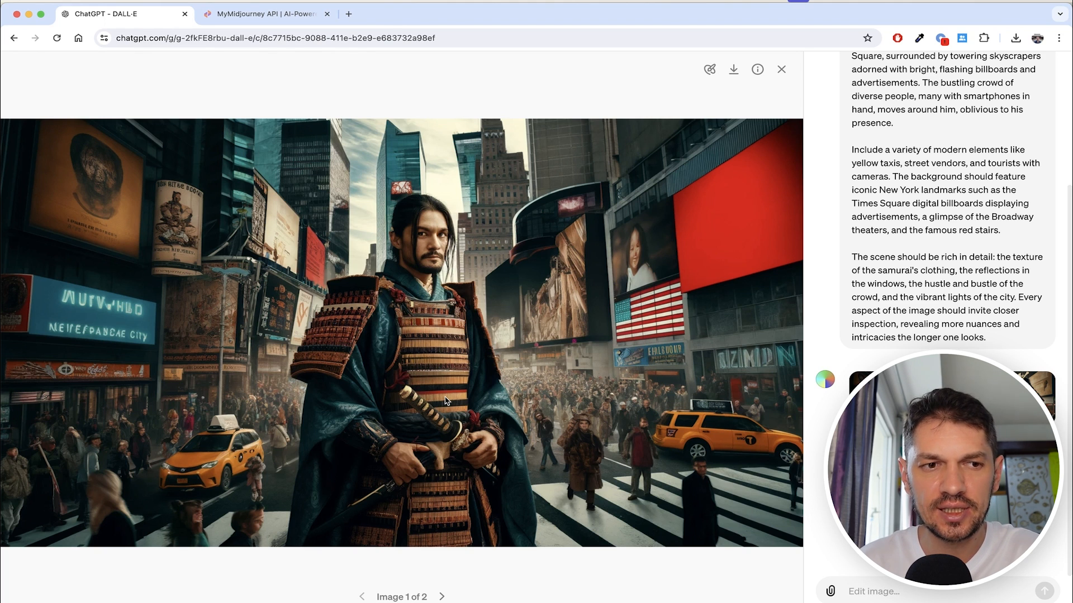
{"action": "mouse_move", "coordinate": [485, 397]}
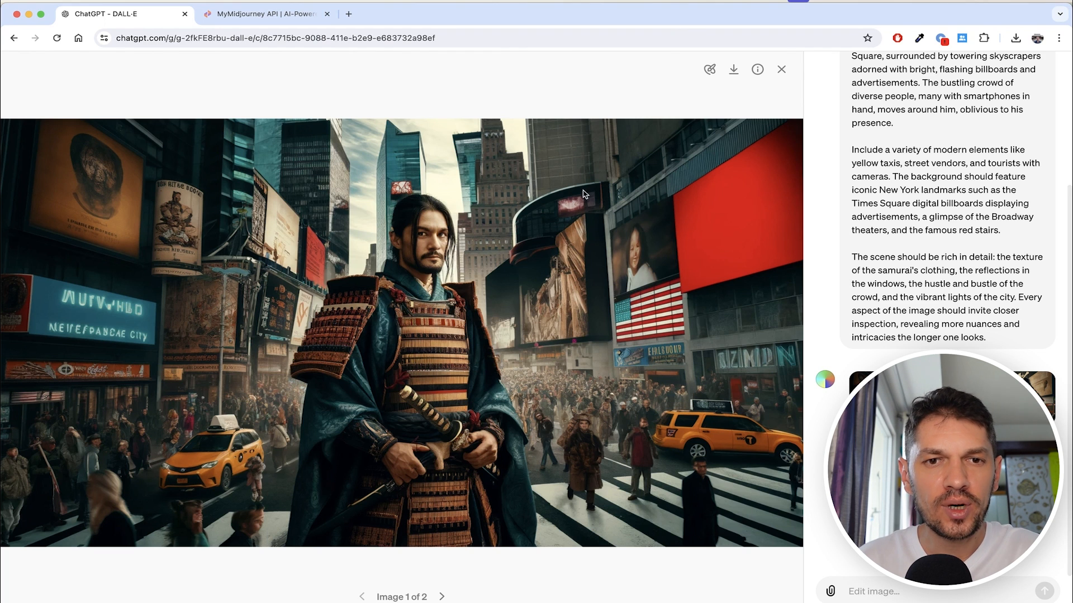
{"action": "left_click", "coordinate": [263, 13]}
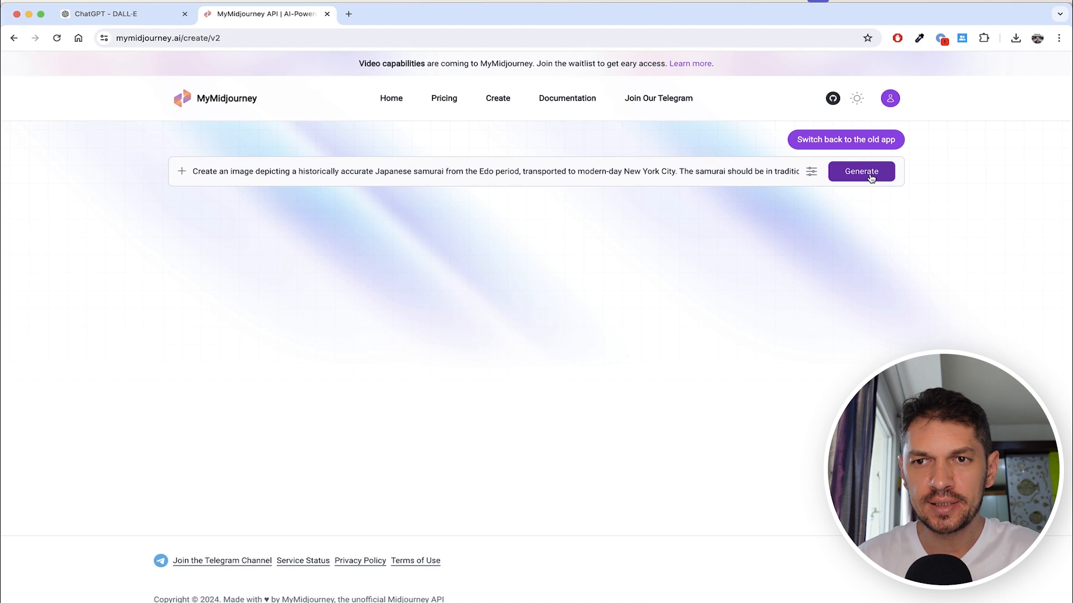
Generate four MyMidjourney images from the pasted samurai prompt.
{"action": "left_click", "coordinate": [861, 171]}
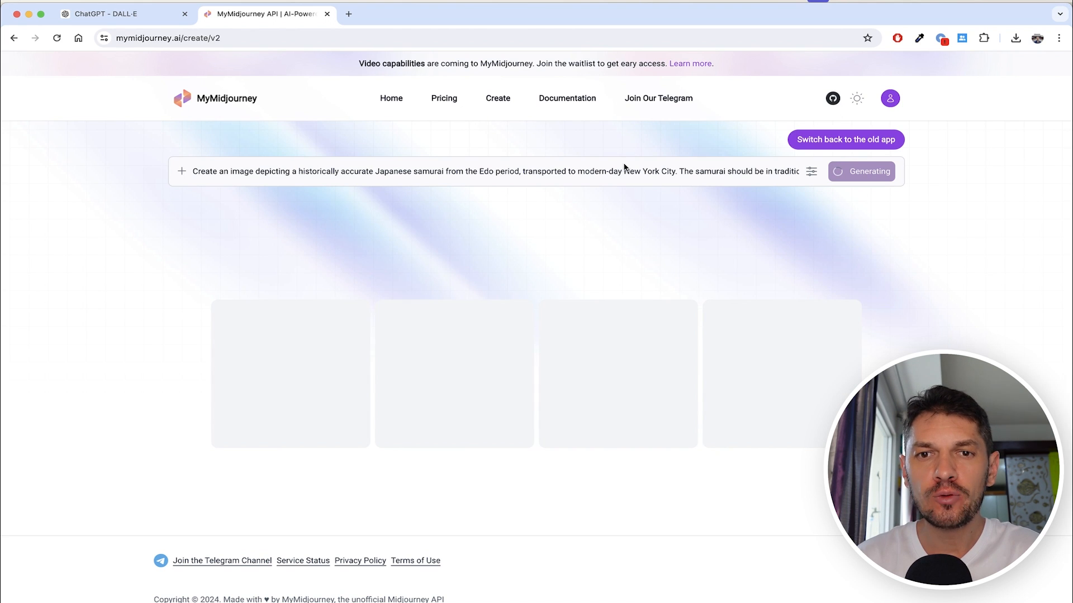
{"action": "mouse_move", "coordinate": [627, 390]}
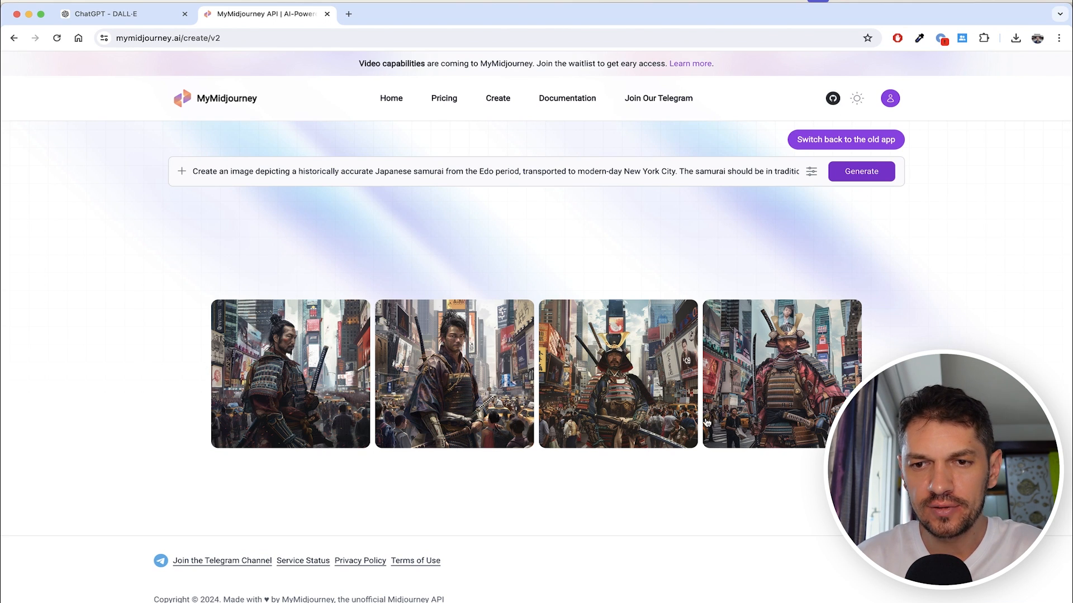
{"action": "mouse_move", "coordinate": [747, 441]}
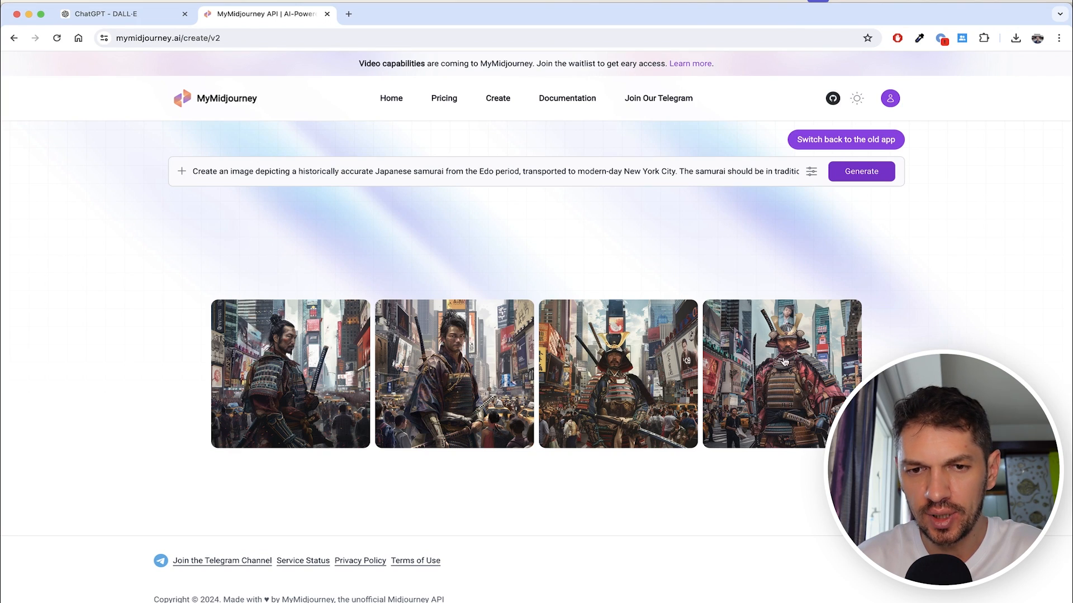
Enlarge the fourth result: the samurai in red kimono and horned helmet.
{"action": "left_click", "coordinate": [780, 374]}
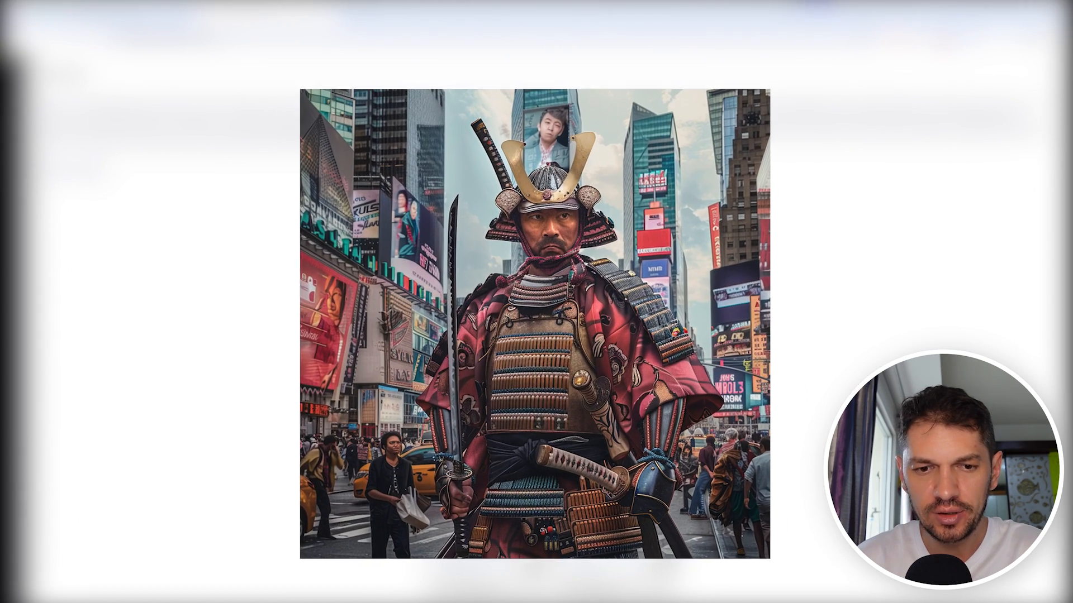